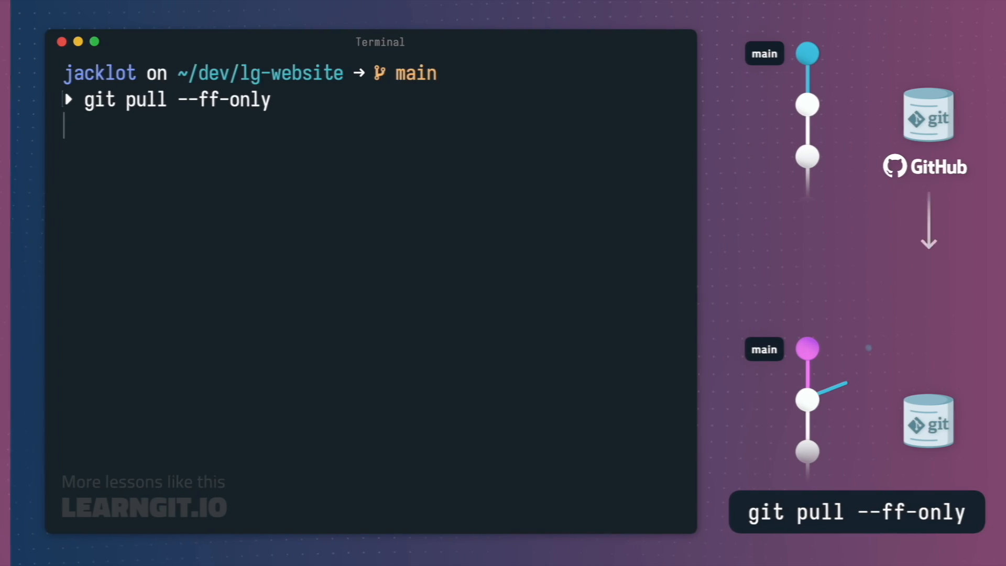
Run git pull --ff-only and clear the terminal back to a fresh prompt on main
key(Enter)
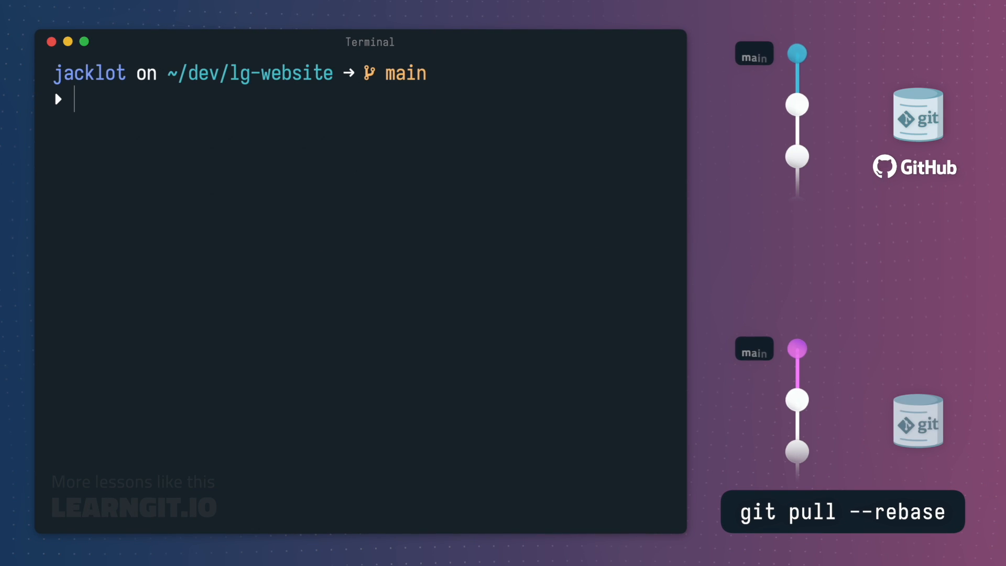
Run git pull --rebase, then show the one-line commit history with git log --oneline
text(git pull --)
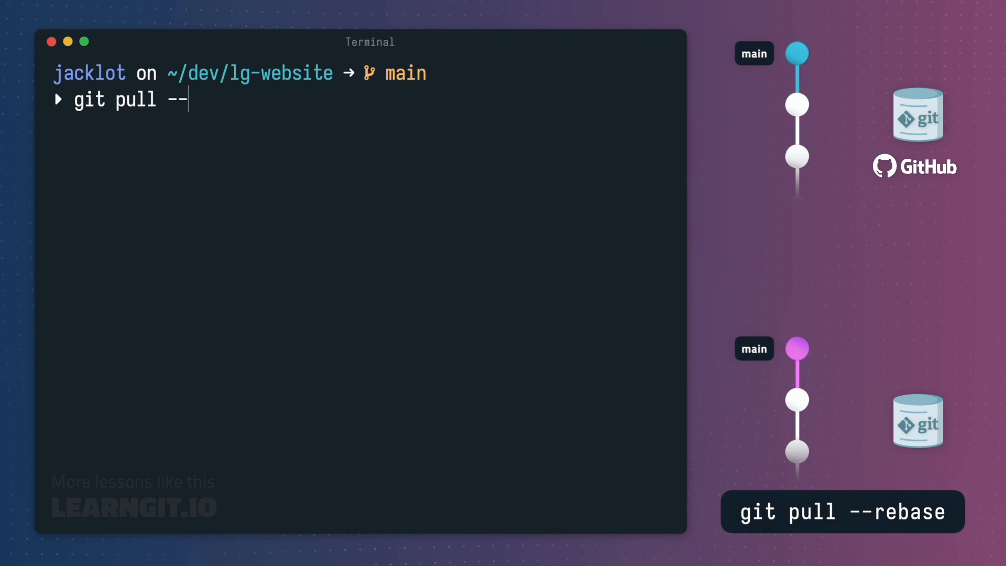
key(Enter)
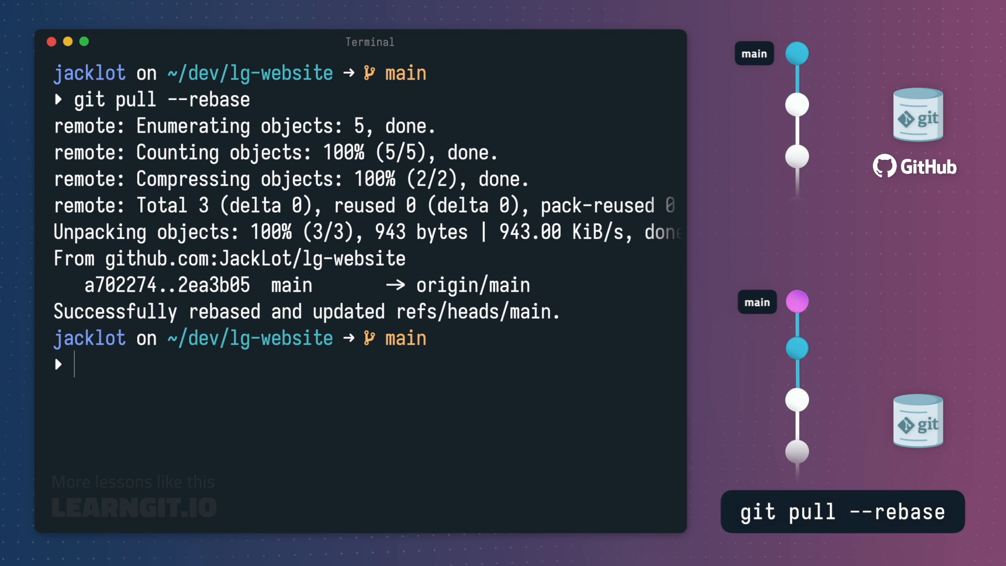
text(git log --oneline)
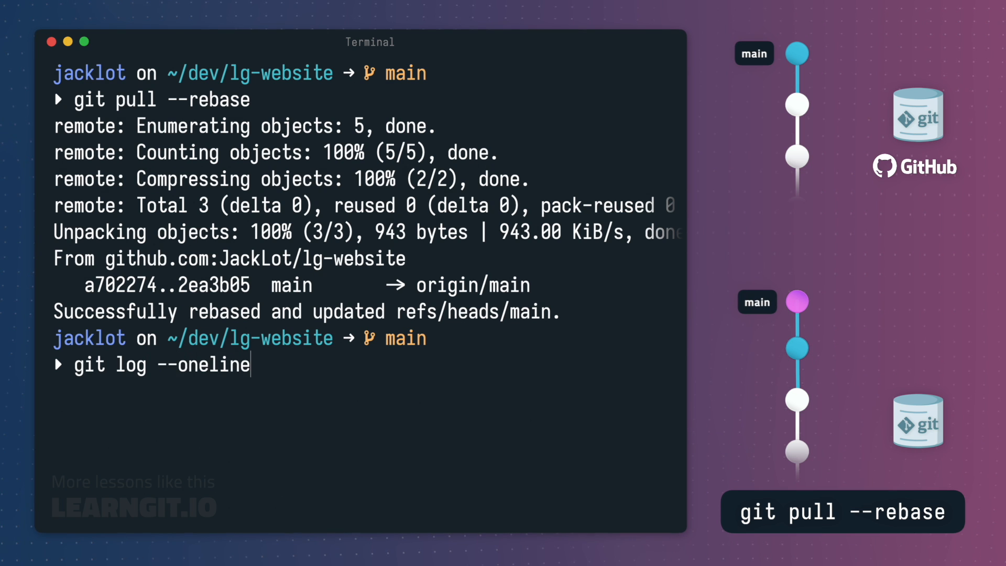
key(Enter)
text(g)
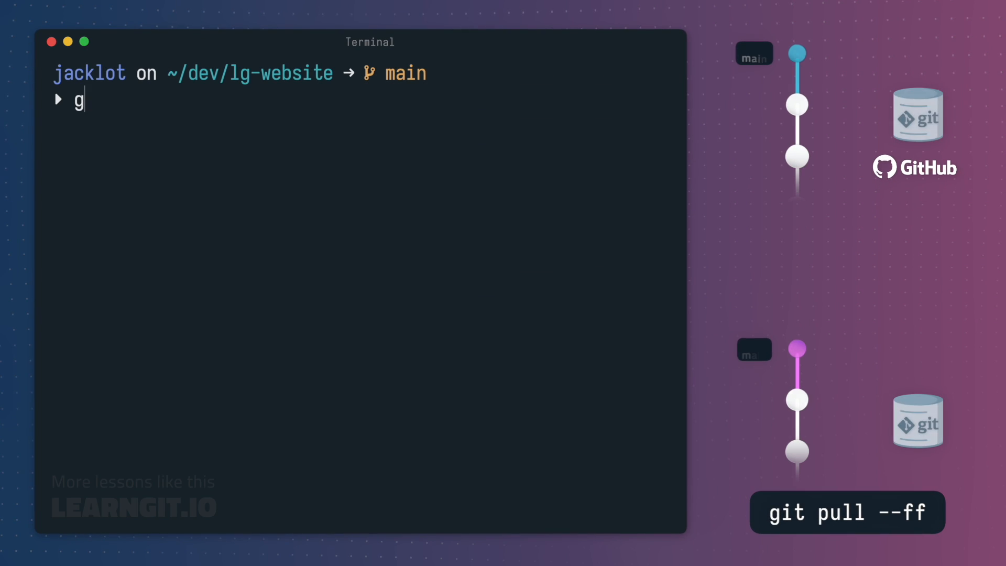
Run git pull --ff and accept the default MERGE_MSG, producing an 'ort' strategy merge commit
text(it pull --ff)
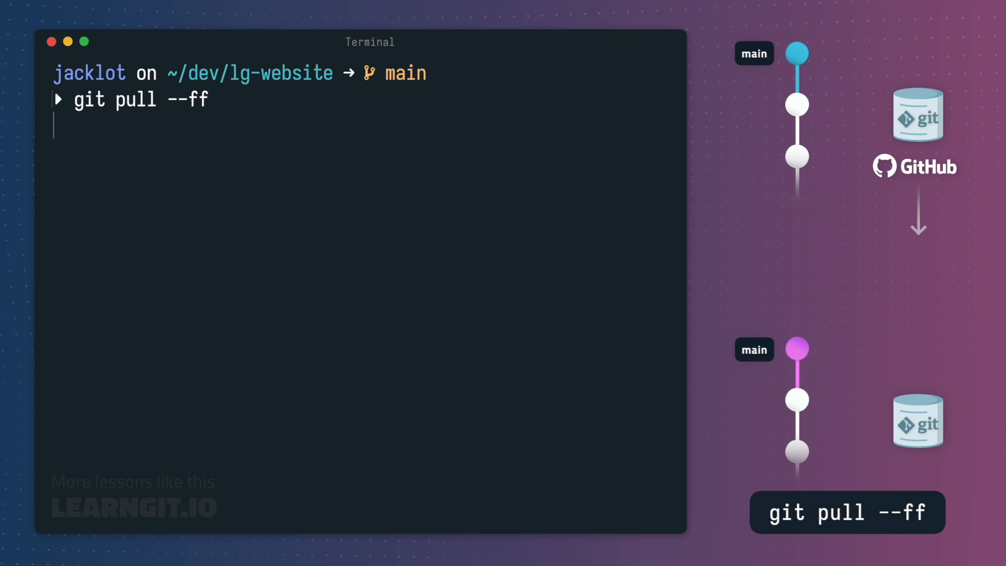
key(Enter)
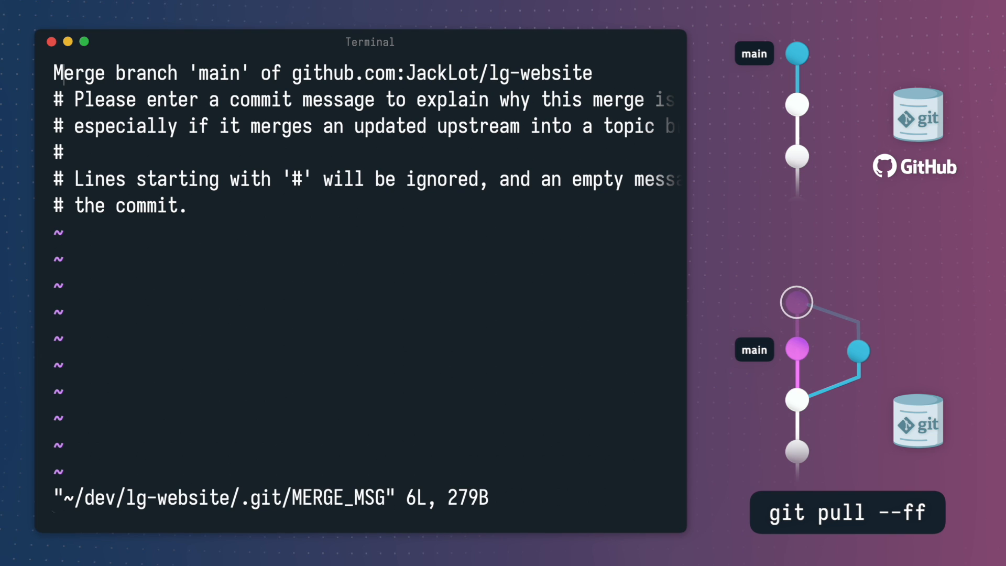
key(i)
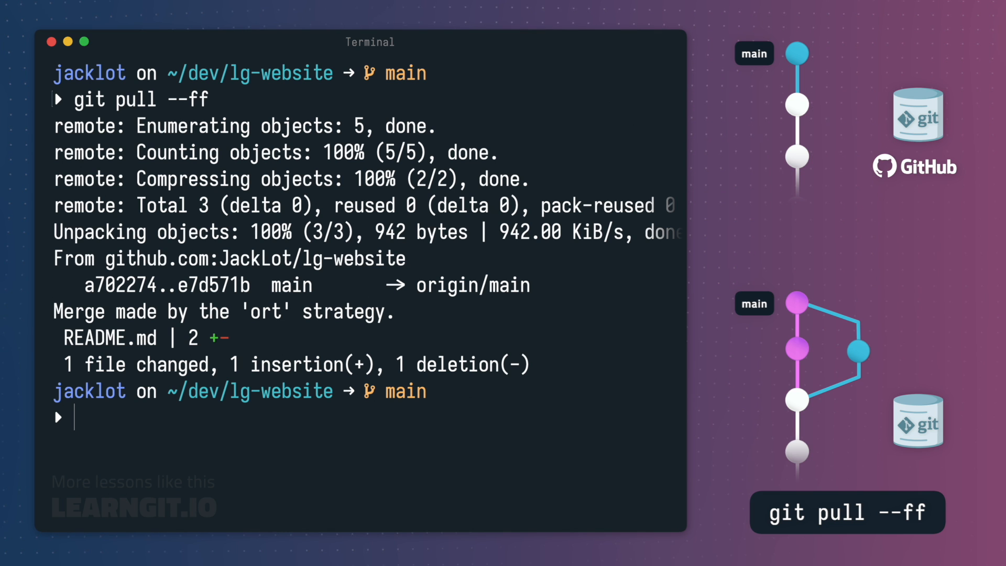
Run a plain git pull that fails with the divergent-branches reconcile hint
text(git pull --ff-only)
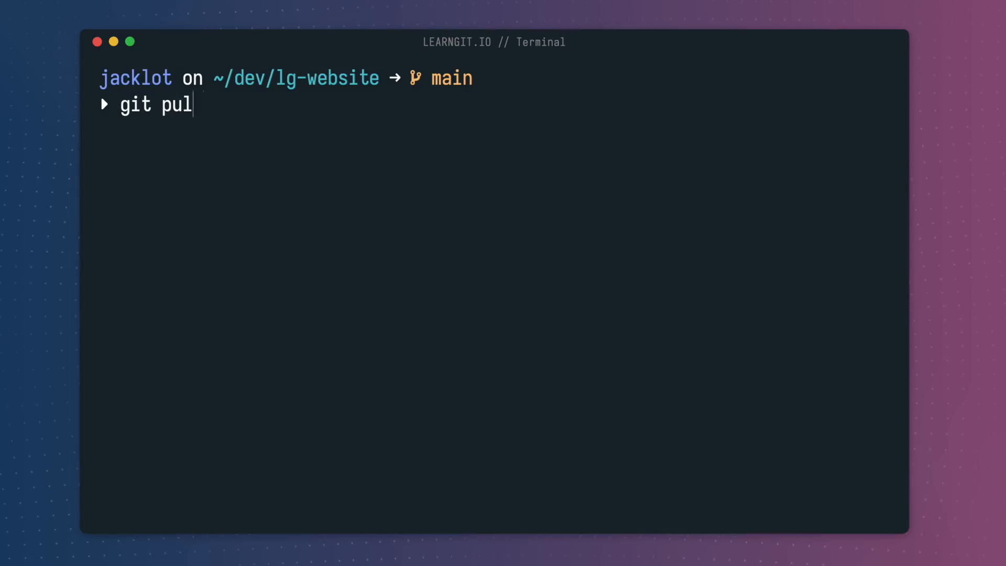
key(Enter)
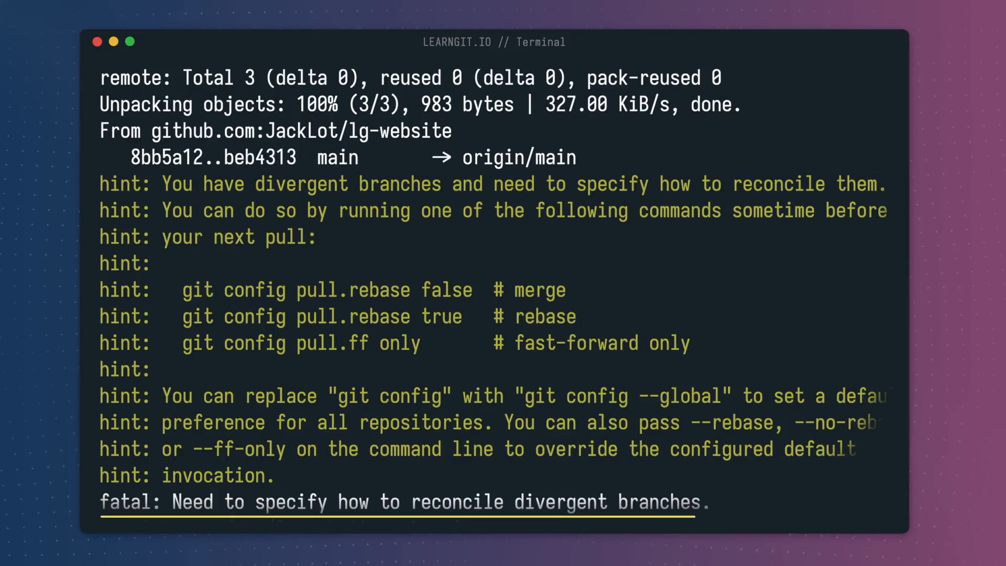